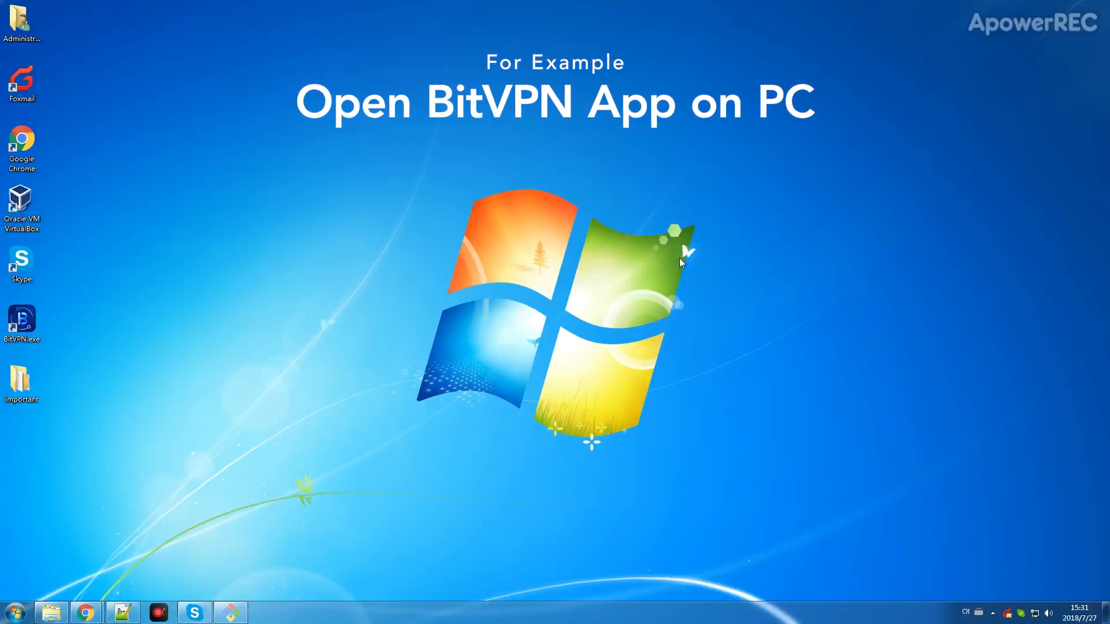
{"action": "mouse_move", "coordinate": [517, 286]}
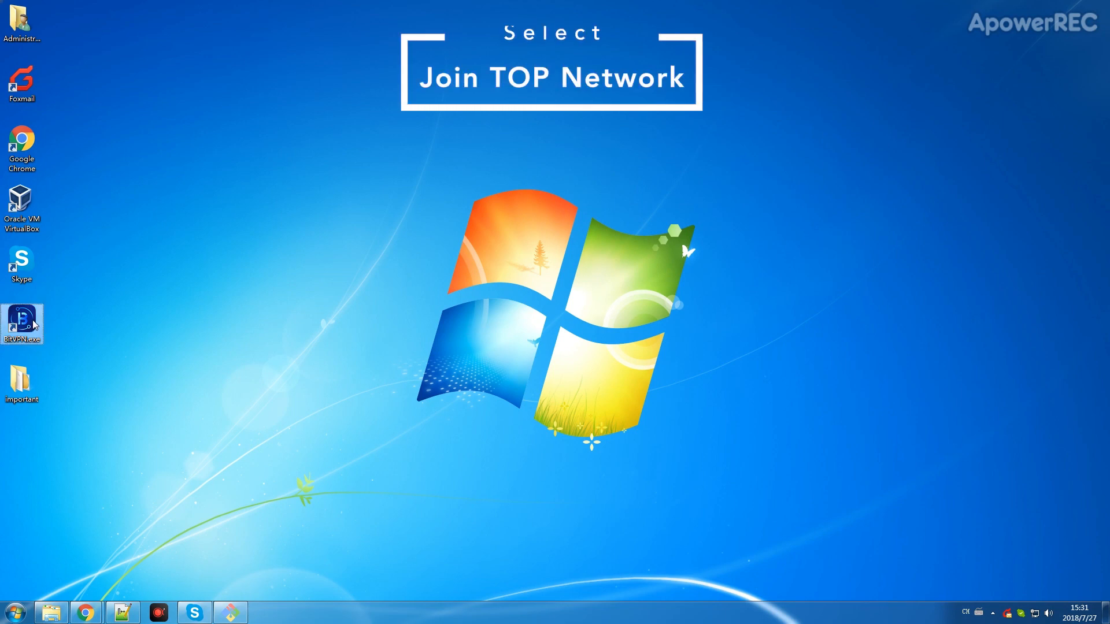
- Launch BitVPN from the BitVPN.exe desktop shortcut on Windows
{"action": "double_click", "coordinate": [22, 322]}
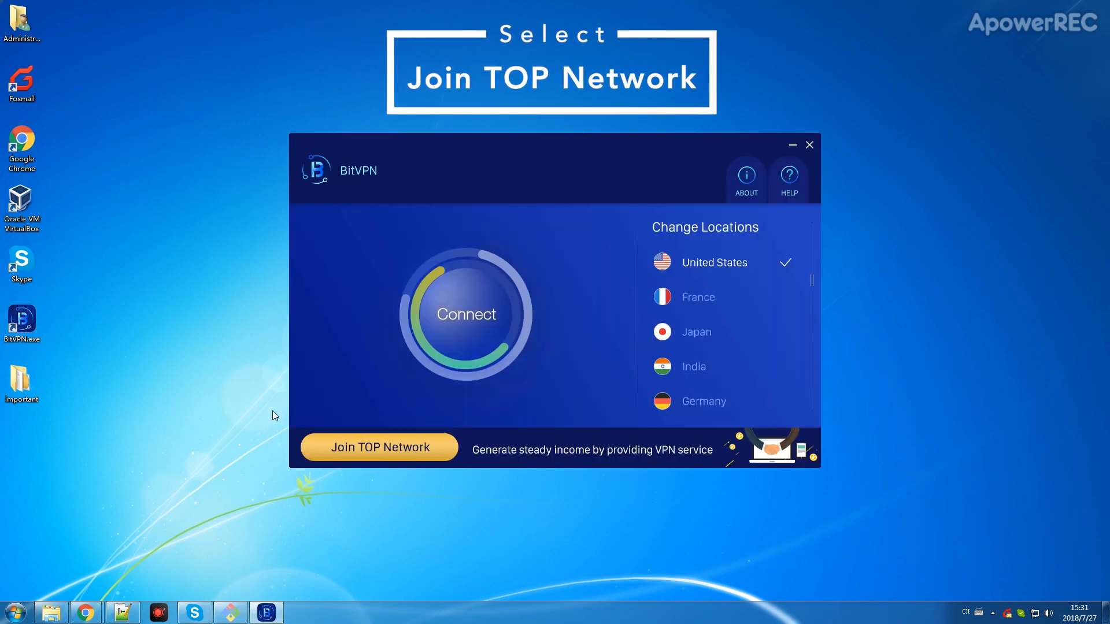
- Join TOP Network and start setting this PC up as a bitVPN node
{"action": "left_click", "coordinate": [379, 447]}
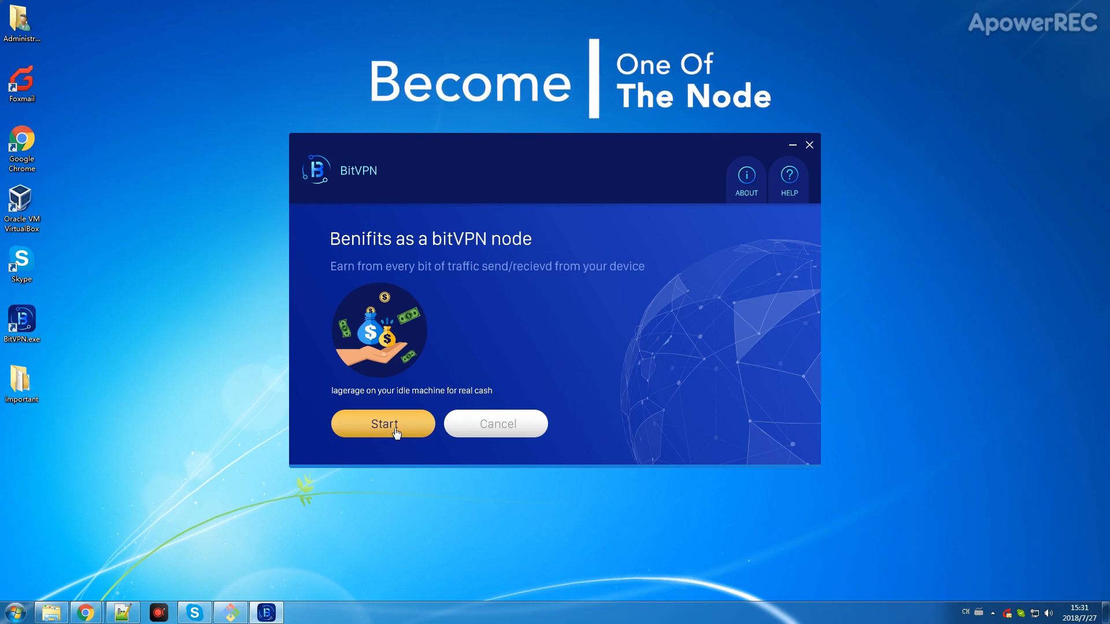
{"action": "left_click", "coordinate": [382, 423]}
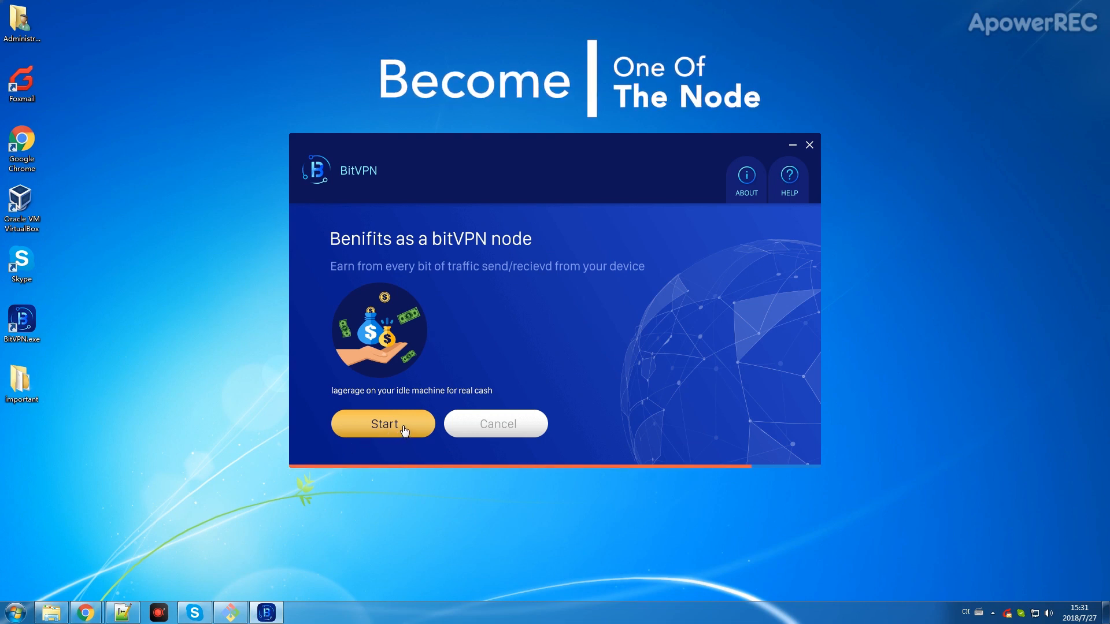
{"action": "left_click", "coordinate": [383, 423]}
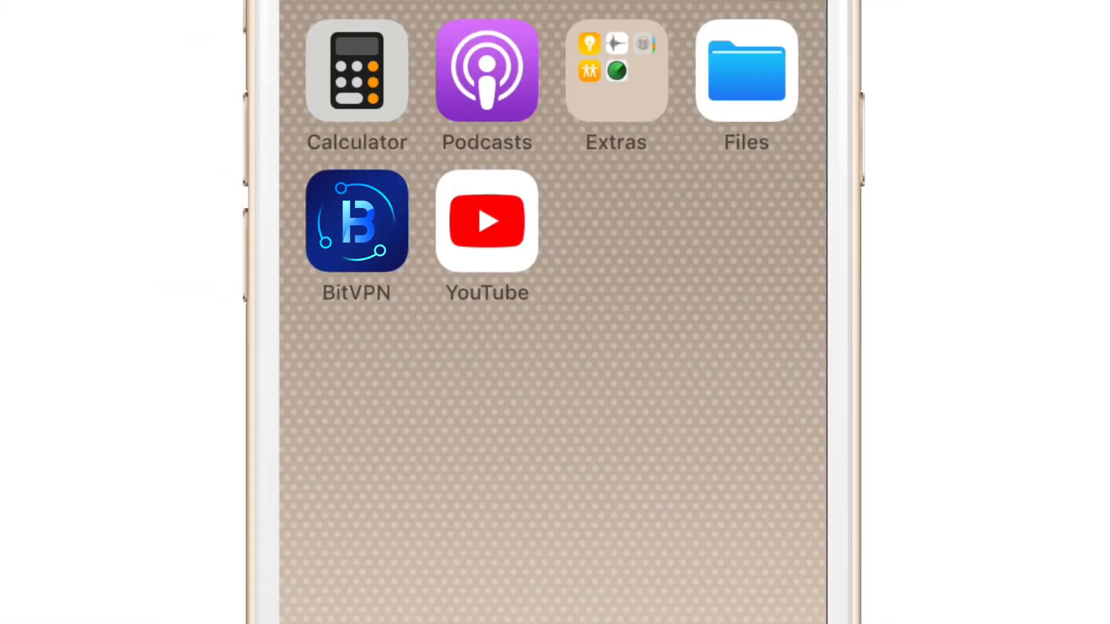
- Launch BitVPN on the phone, reaching the connect screen with United States selected
{"action": "left_click", "coordinate": [356, 221]}
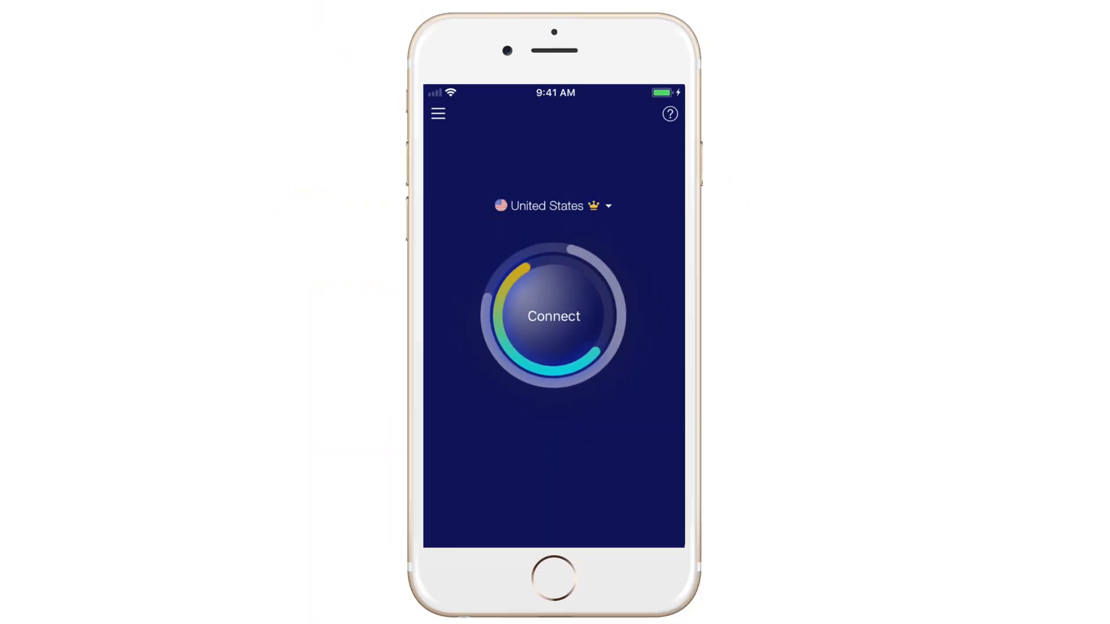